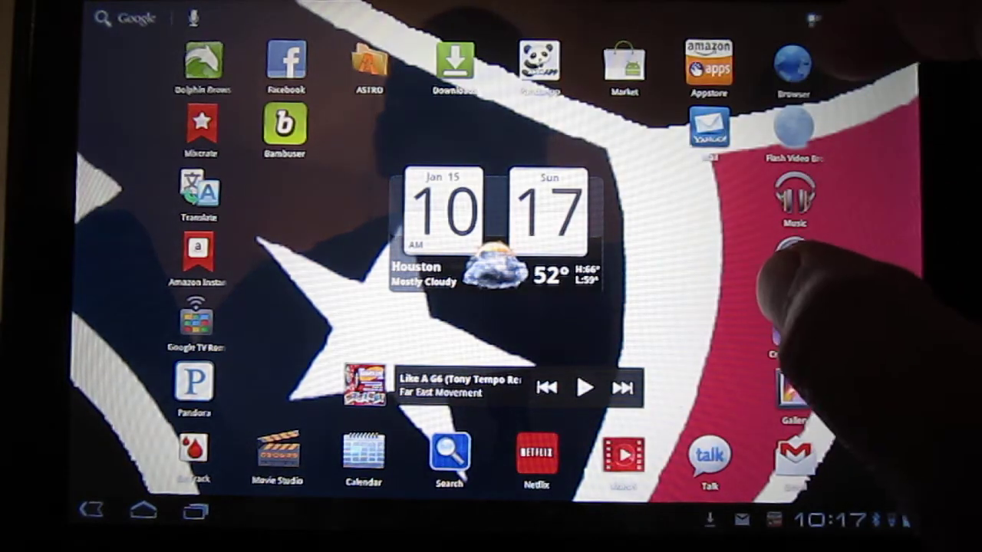
Open the browser's PandaApp Android download section and scroll to Most Popular's PandaApp for Android
click(539, 63)
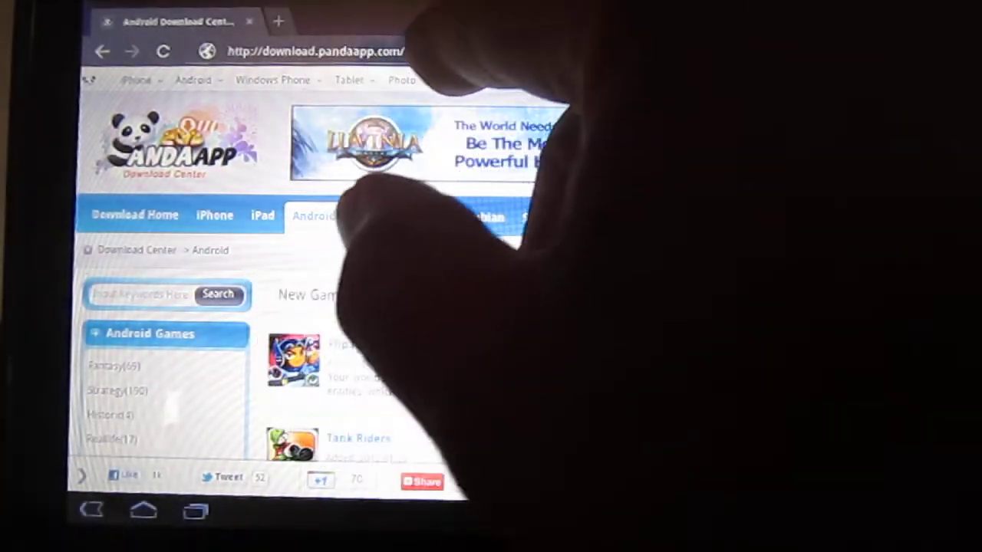
click(314, 216)
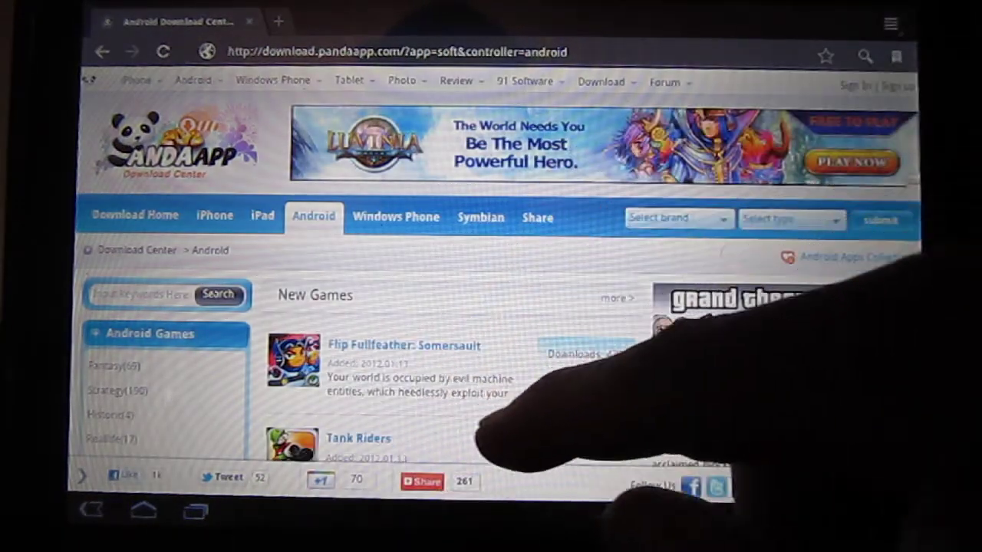
scroll(down, 3)
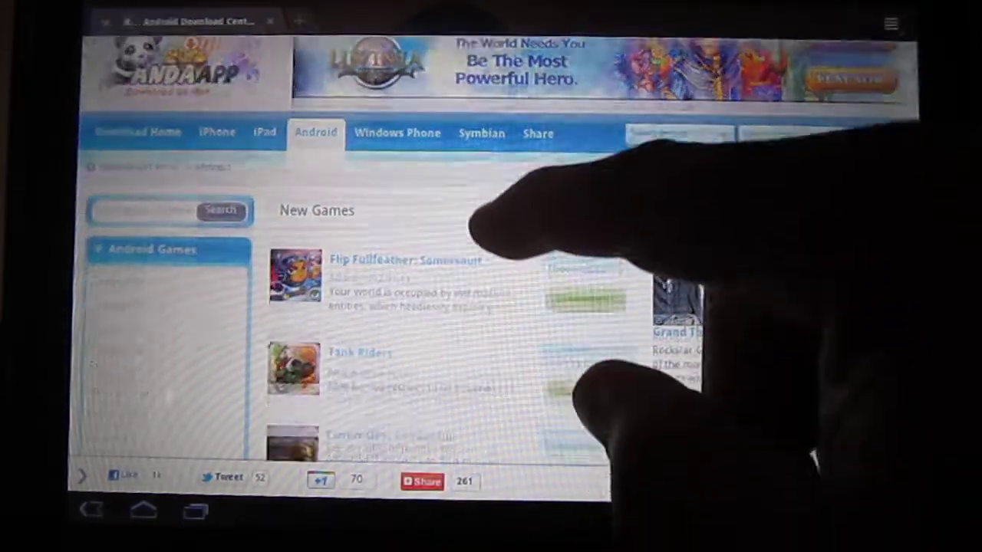
scroll(down, 3)
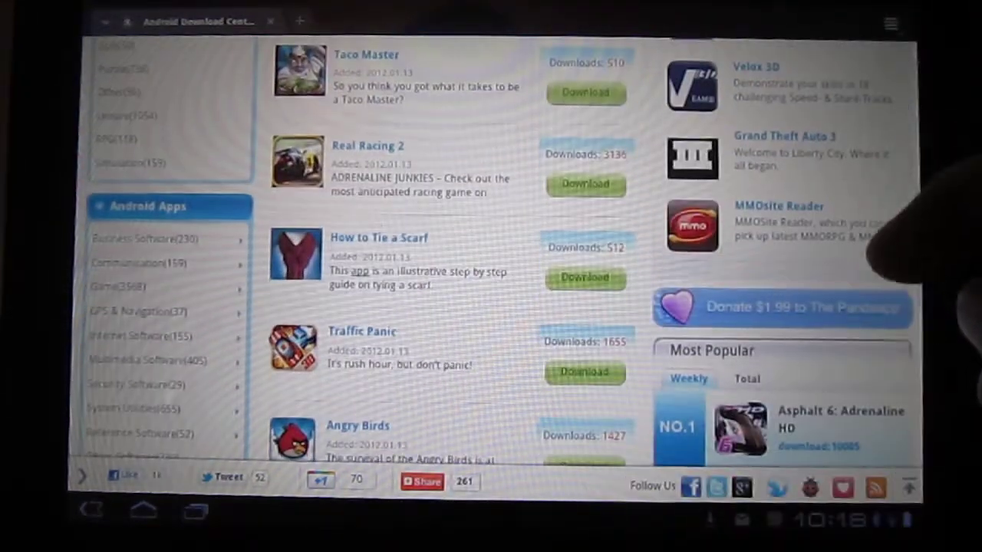
scroll(down, 3)
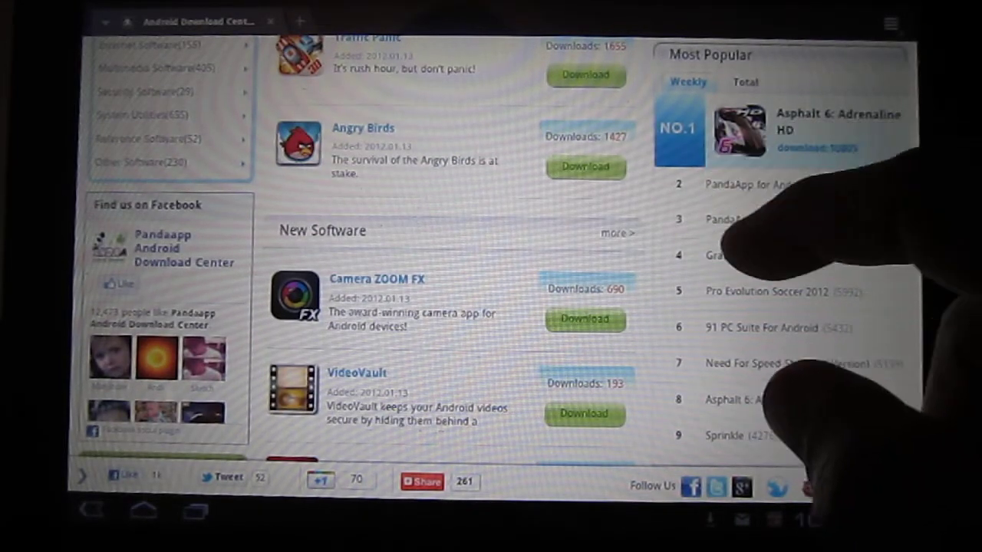
scroll(down, 3)
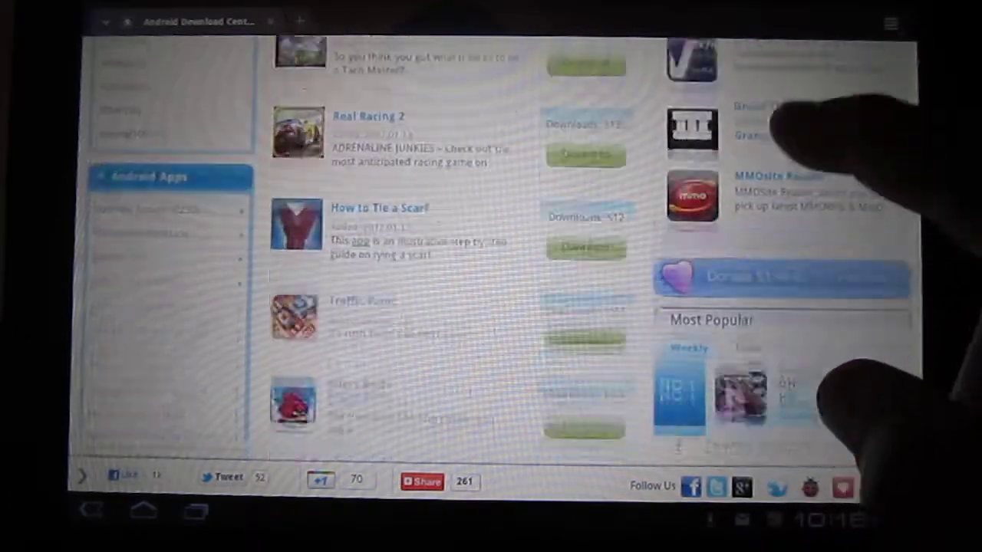
scroll(down, 3)
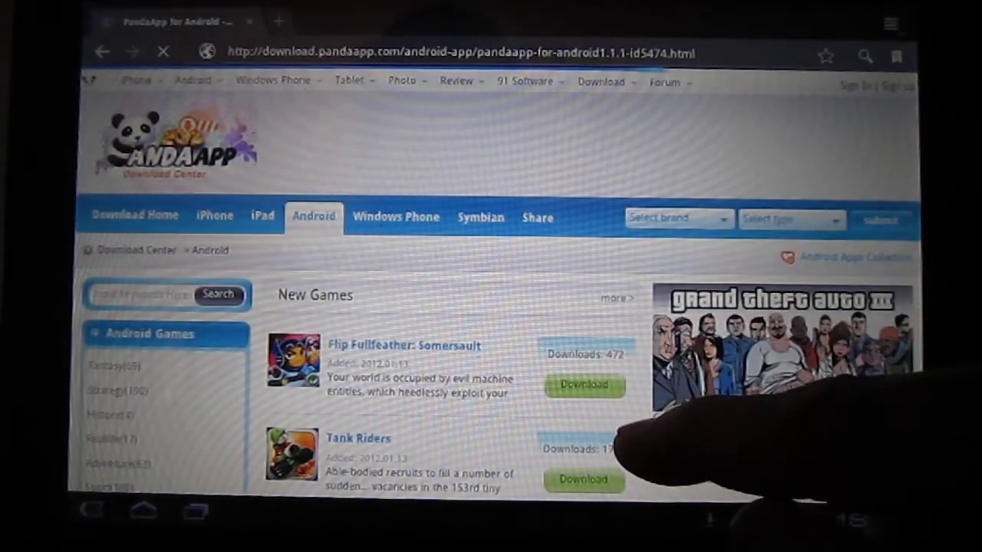
Go back to the Android games list, scroll to Real Racing 2 and download it
click(313, 216)
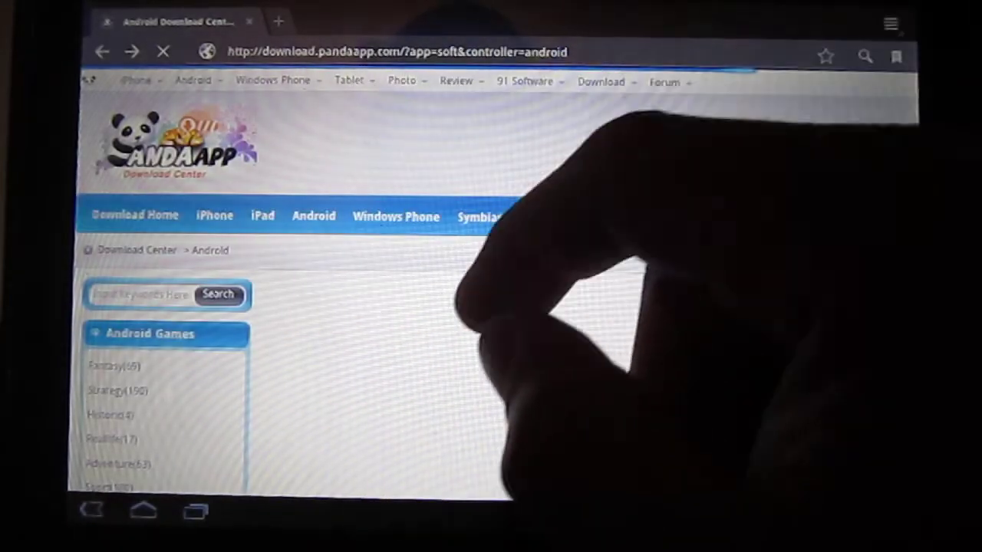
scroll(down, 3)
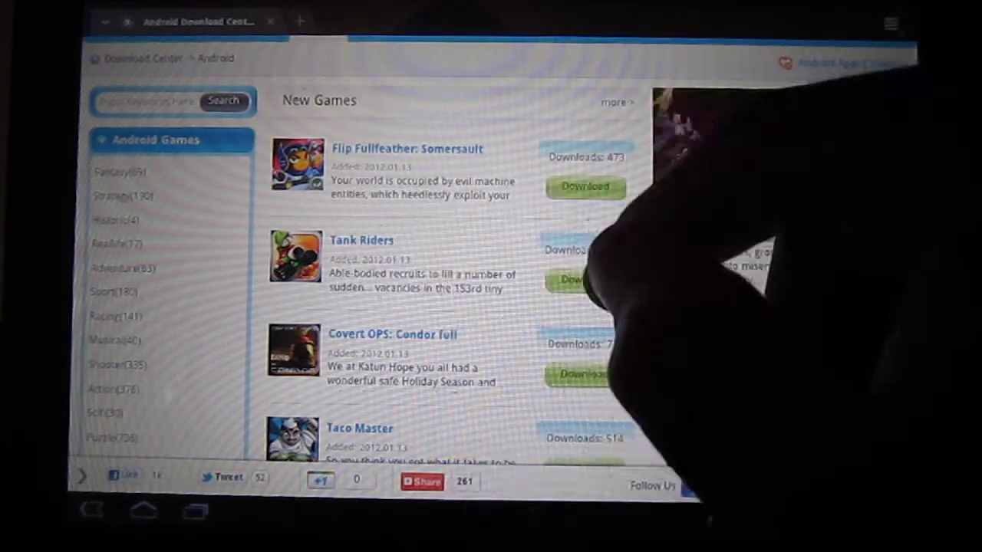
scroll(down, 3)
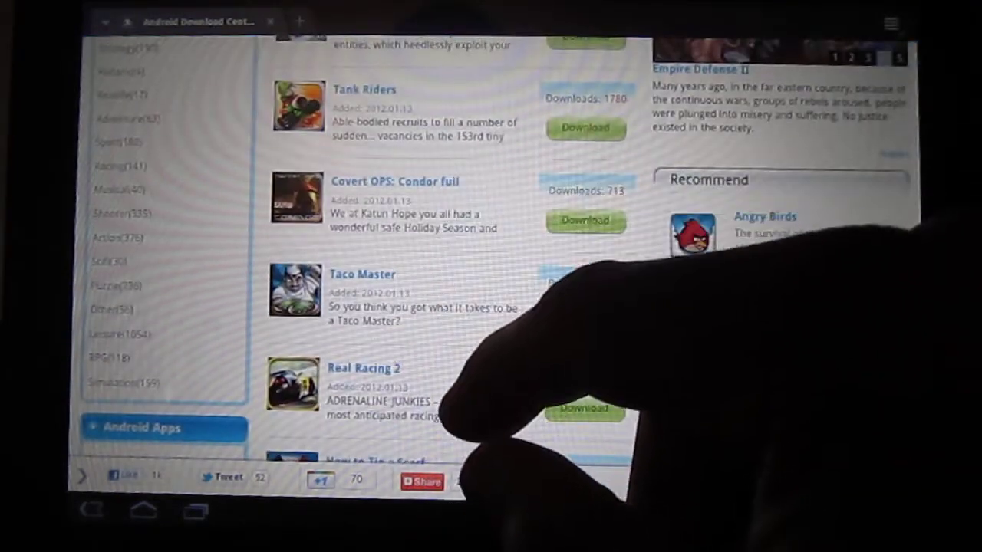
scroll(down, 3)
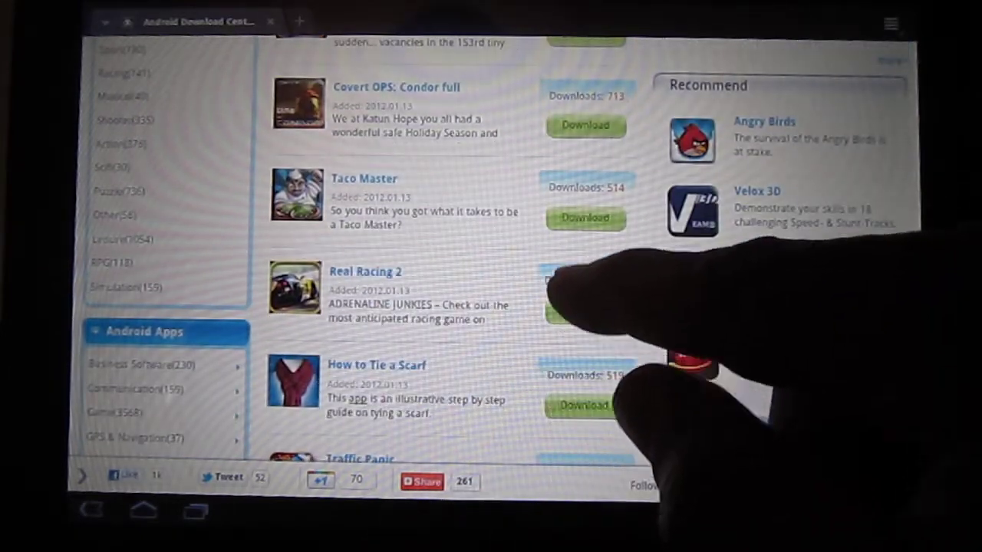
click(585, 299)
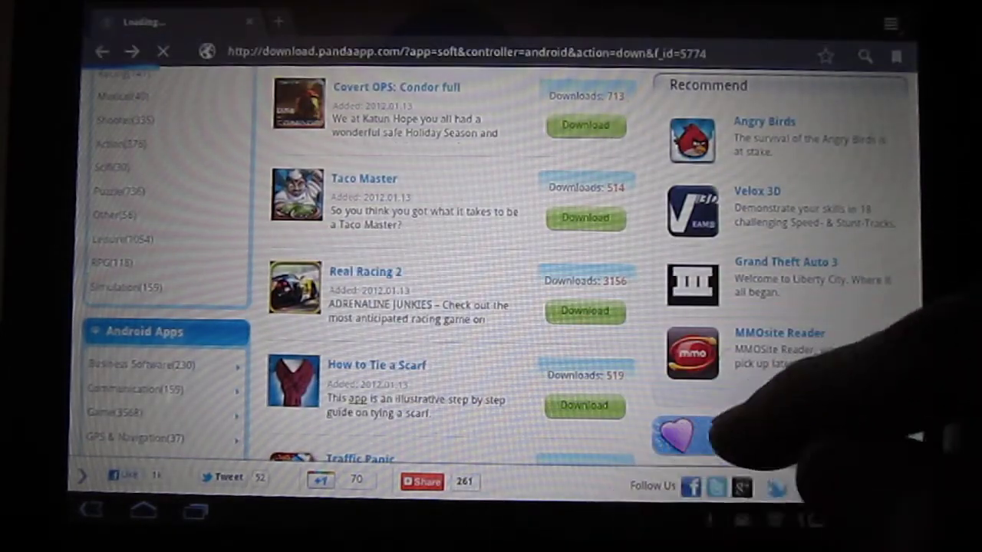
click(586, 312)
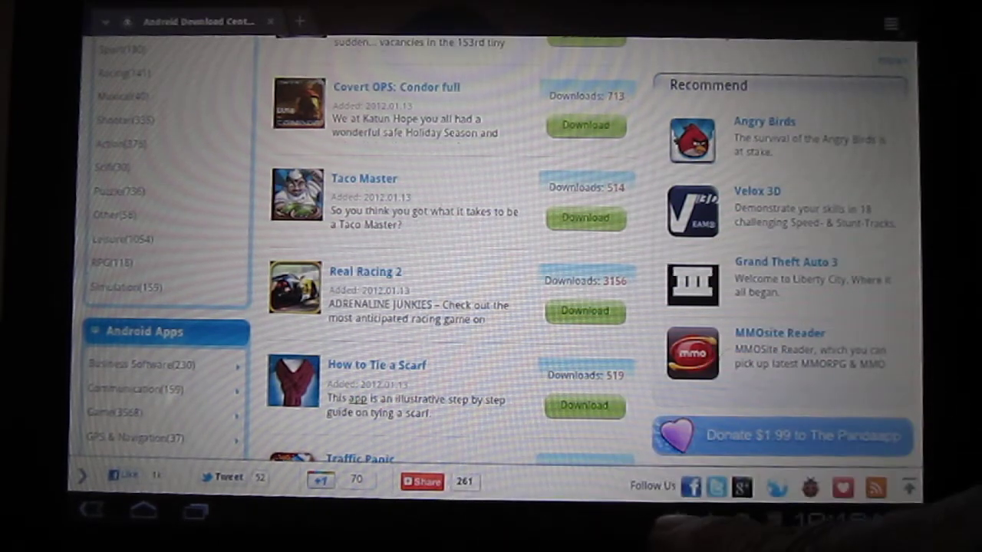
Launch PandaApp from the home screen to reach its news, apps and games menu
click(585, 311)
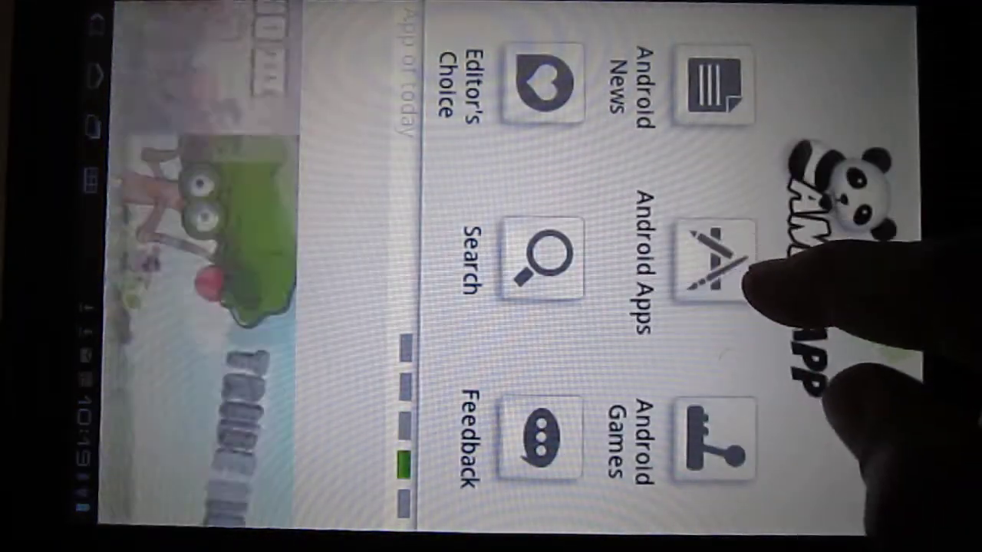
Browse Android Apps' category and popular lists to open the Grand Theft Auto 3 page
click(706, 254)
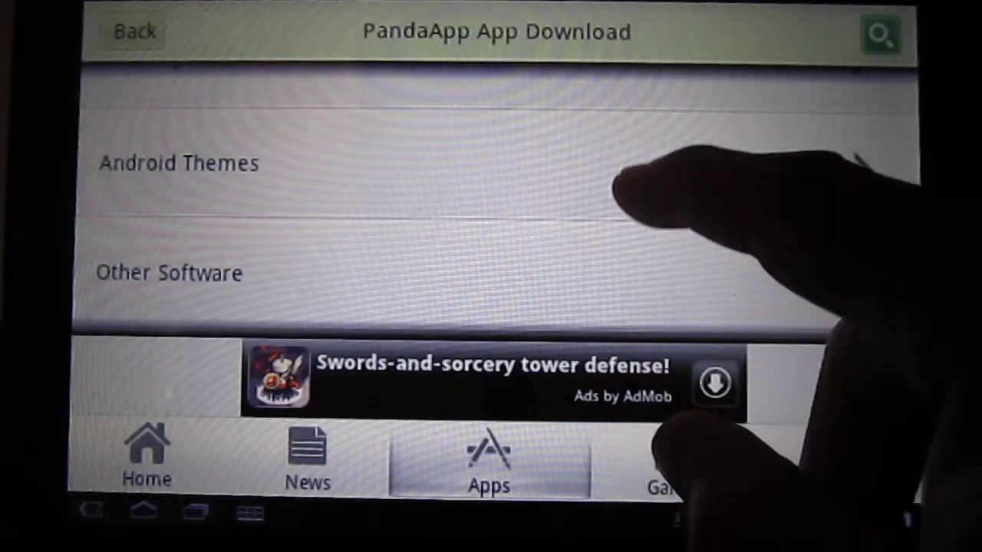
scroll(down, 3)
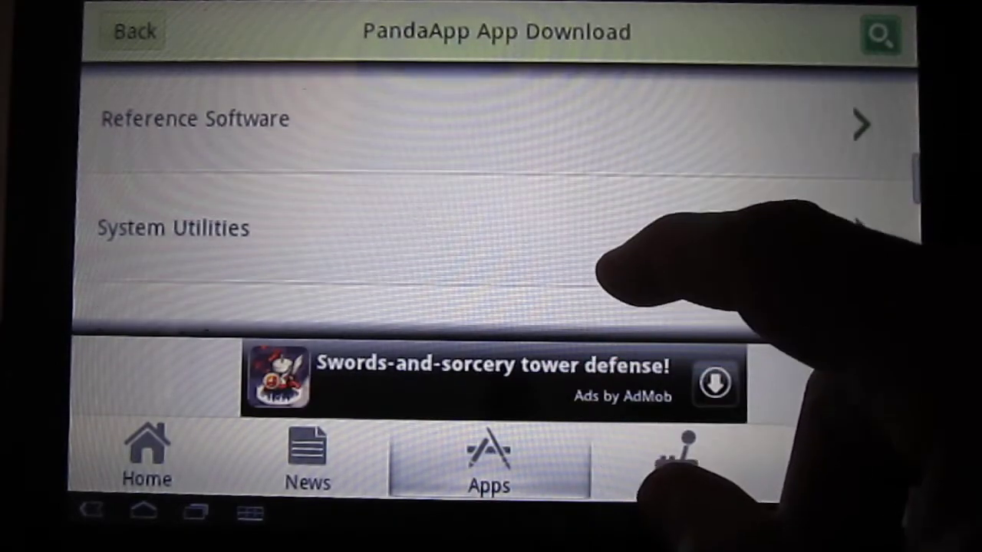
scroll(down, 3)
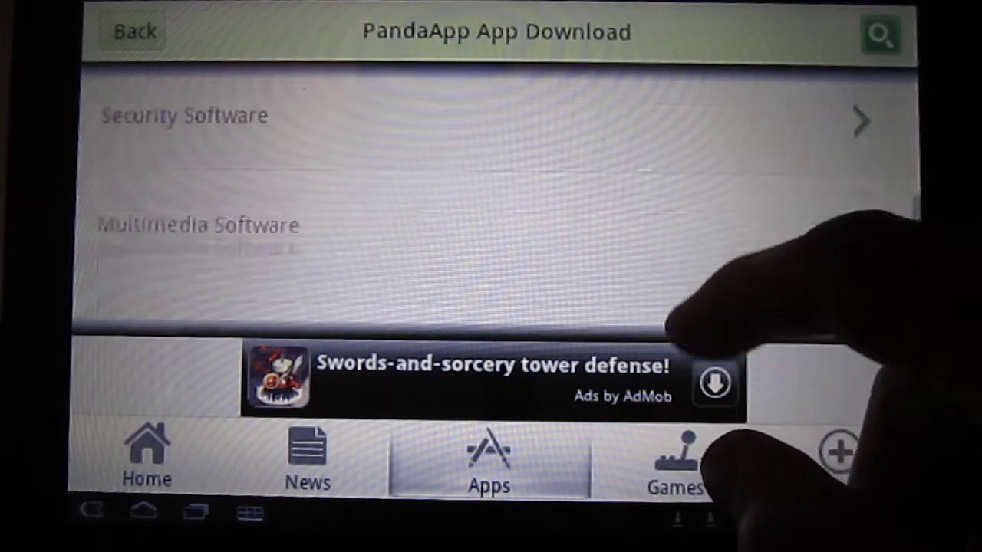
scroll(down, 3)
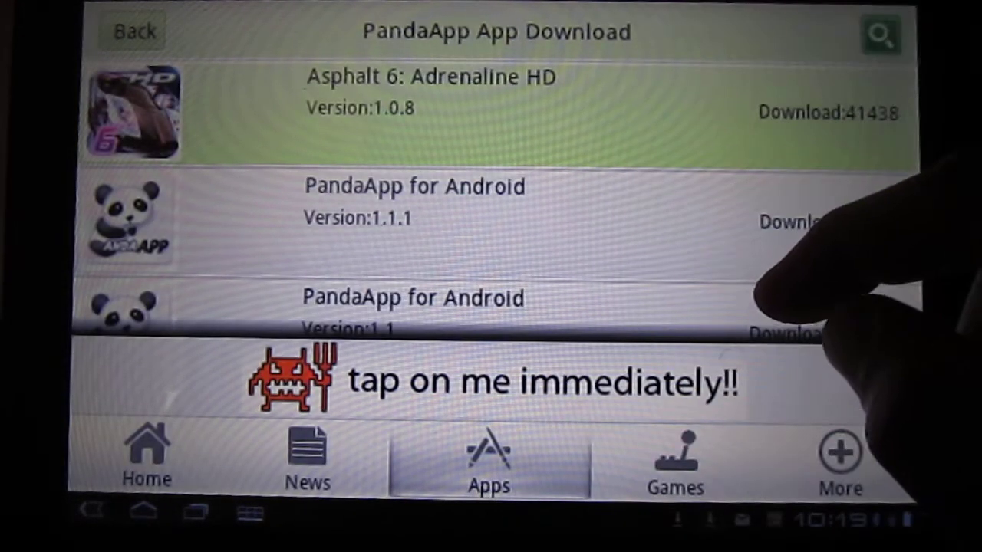
scroll(down, 3)
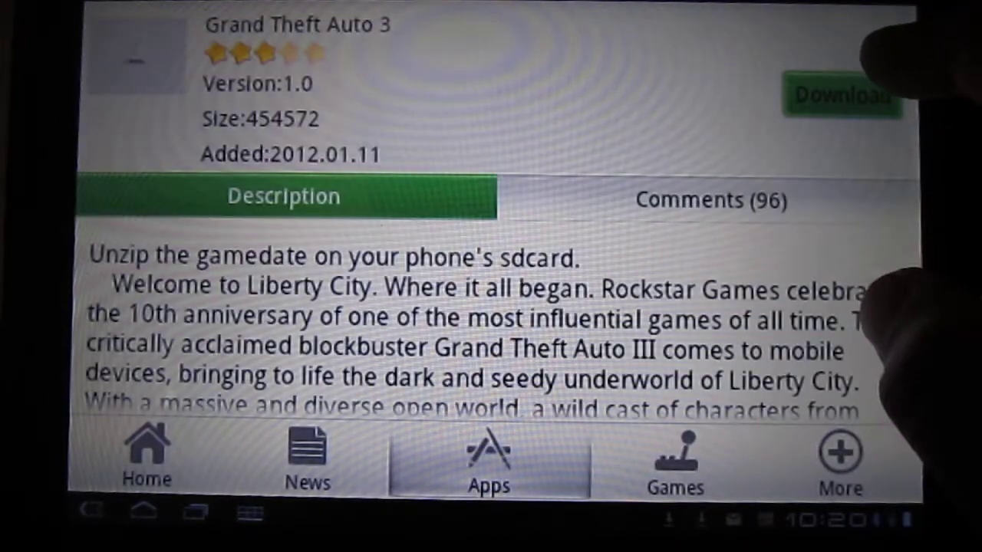
Start the Grand Theft Auto 3 download and return to the app list
scroll(down, 3)
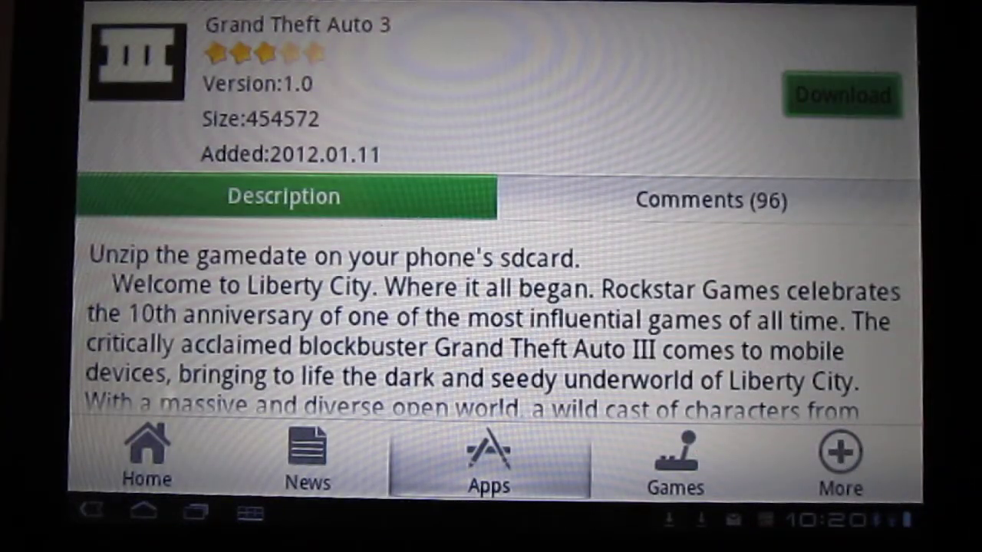
click(842, 95)
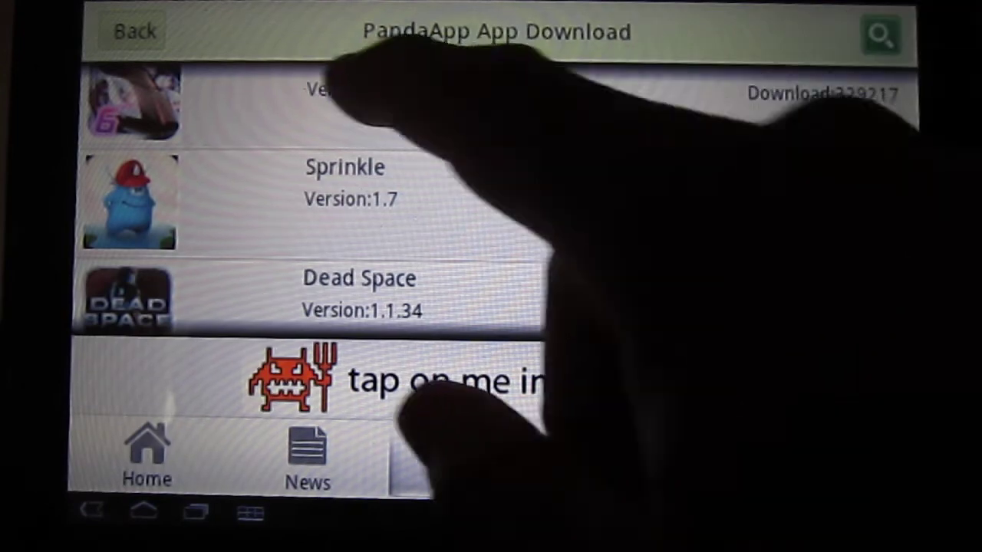
Browse newer software like VideoVault, then return to download.pandaapp.com's Android page
click(488, 457)
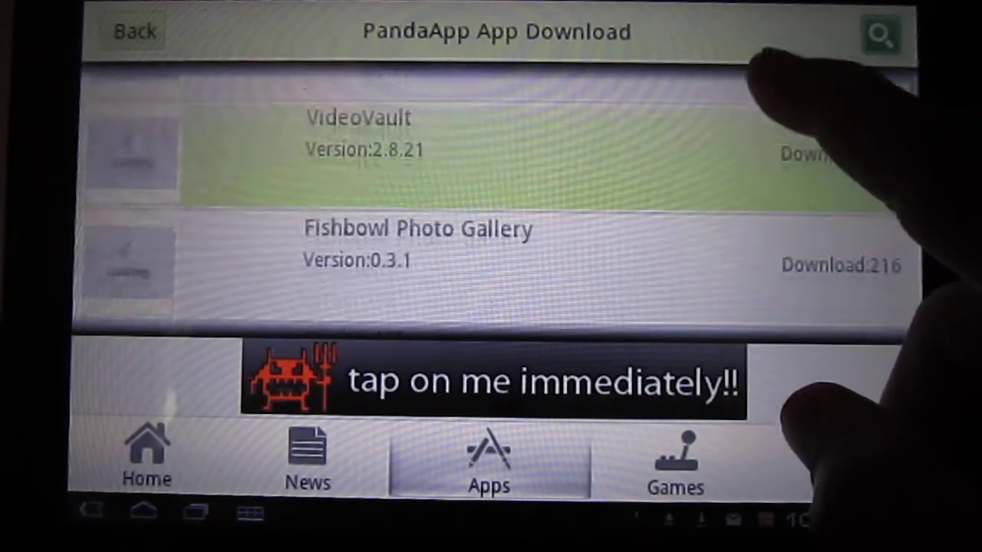
scroll(down, 3)
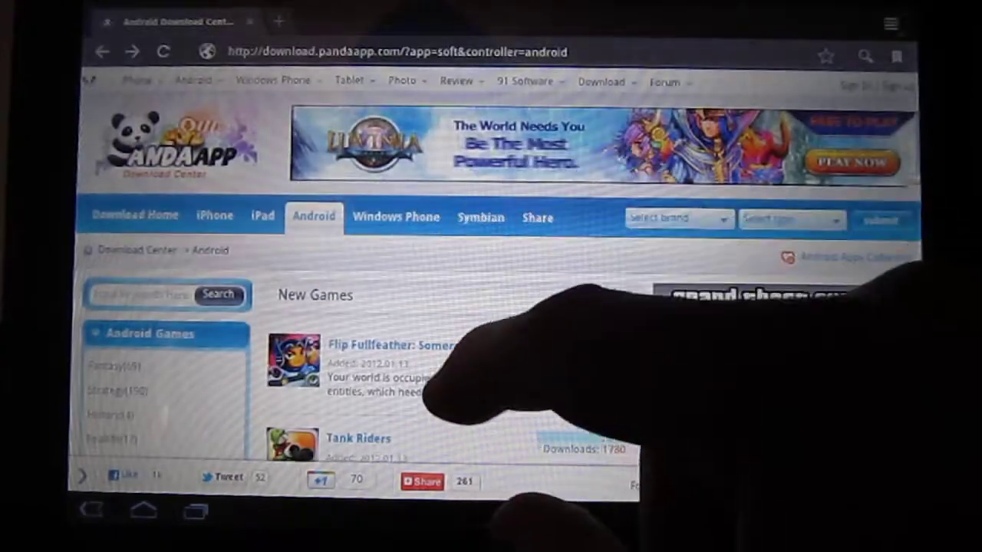
scroll(down, 3)
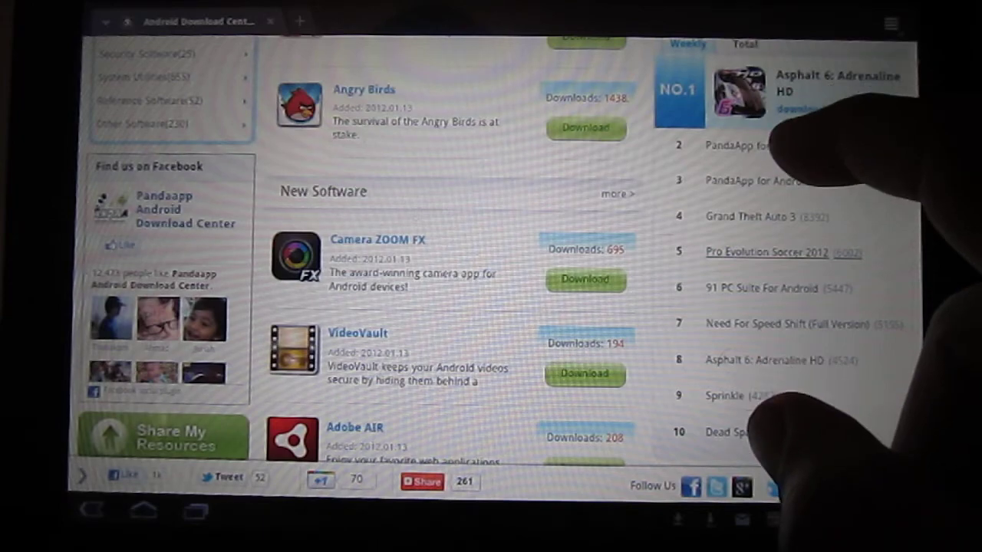
scroll(down, 3)
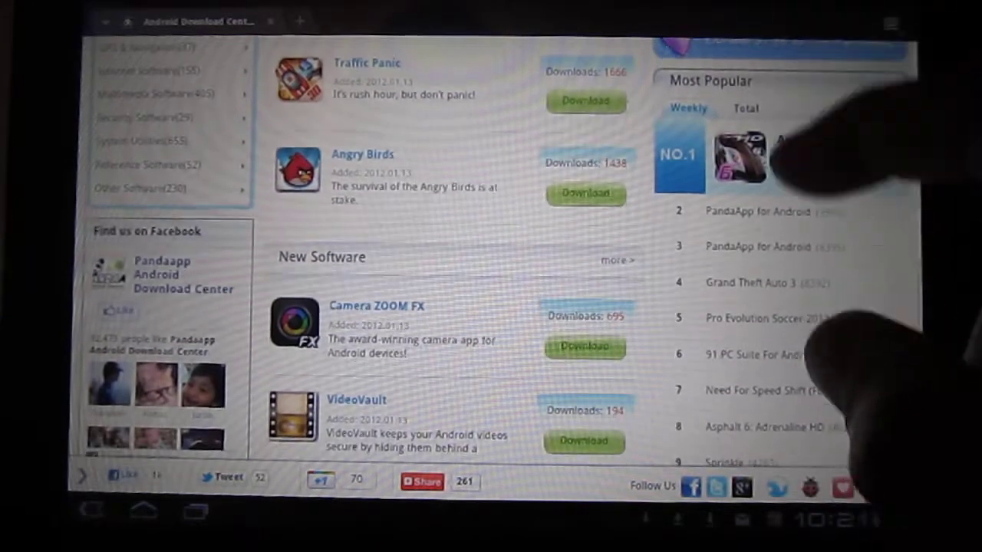